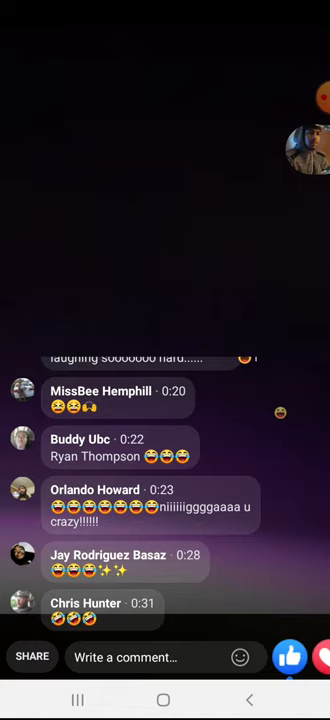
{"action": "scroll", "scroll_direction": "down", "scroll_amount": 3}
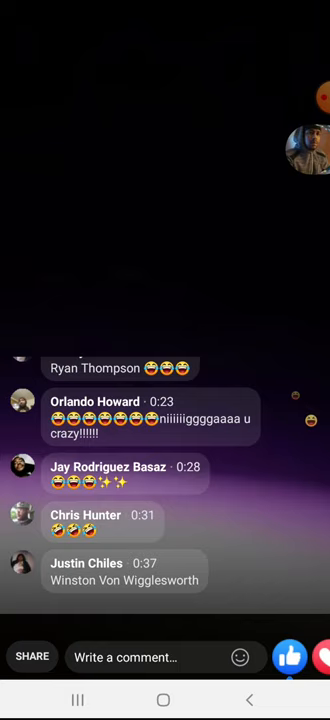